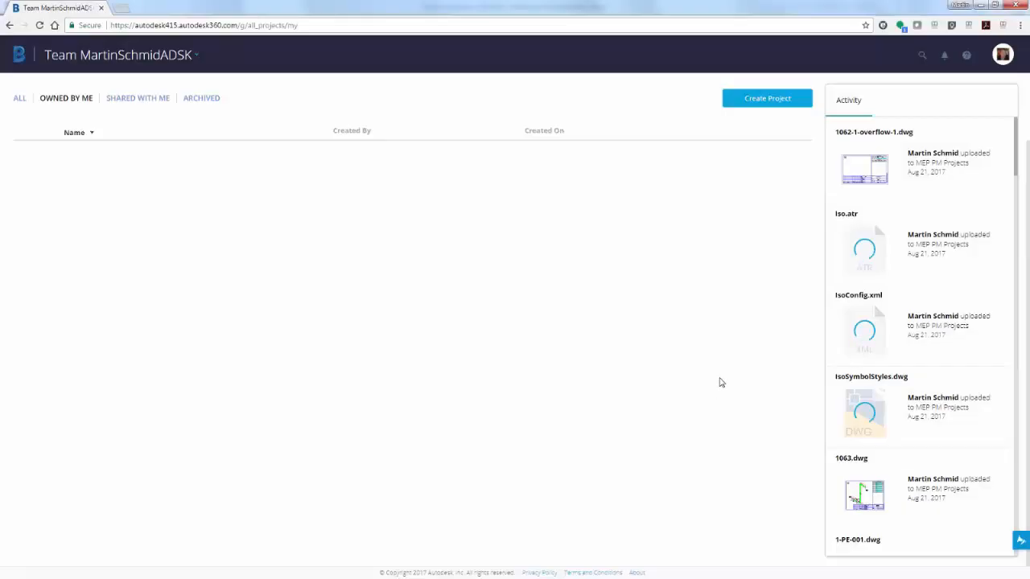
Create a BIM 360 Team project named 'Tutorial 20170824' with the orange avatar.
{"action": "left_click", "coordinate": [1002, 55]}
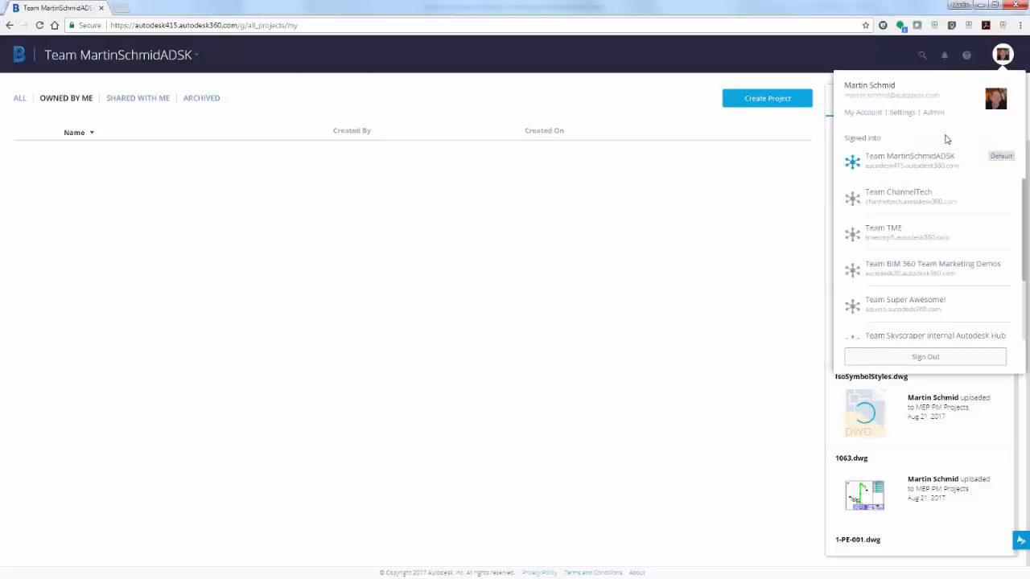
{"action": "mouse_move", "coordinate": [905, 210]}
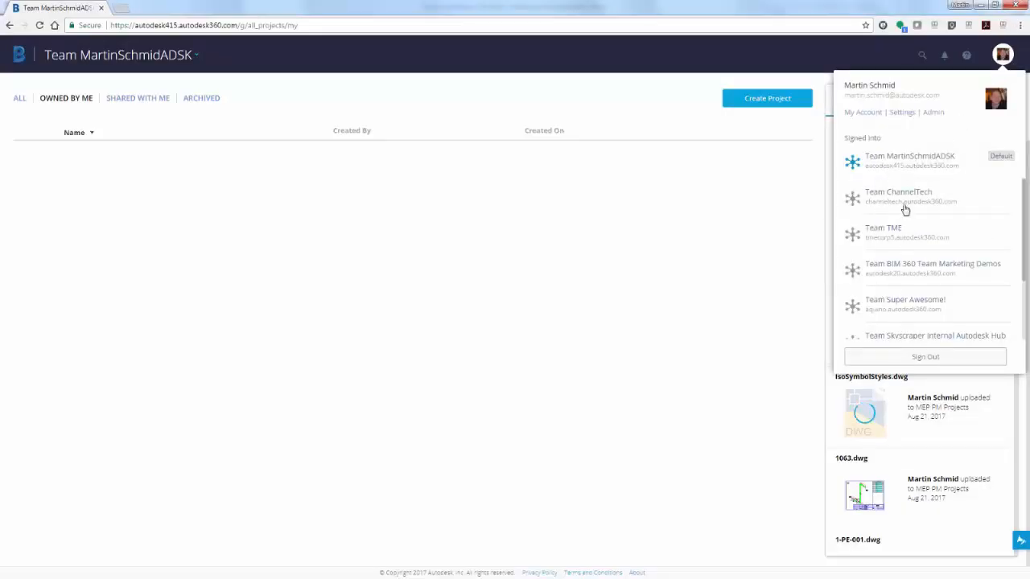
{"action": "mouse_move", "coordinate": [910, 233]}
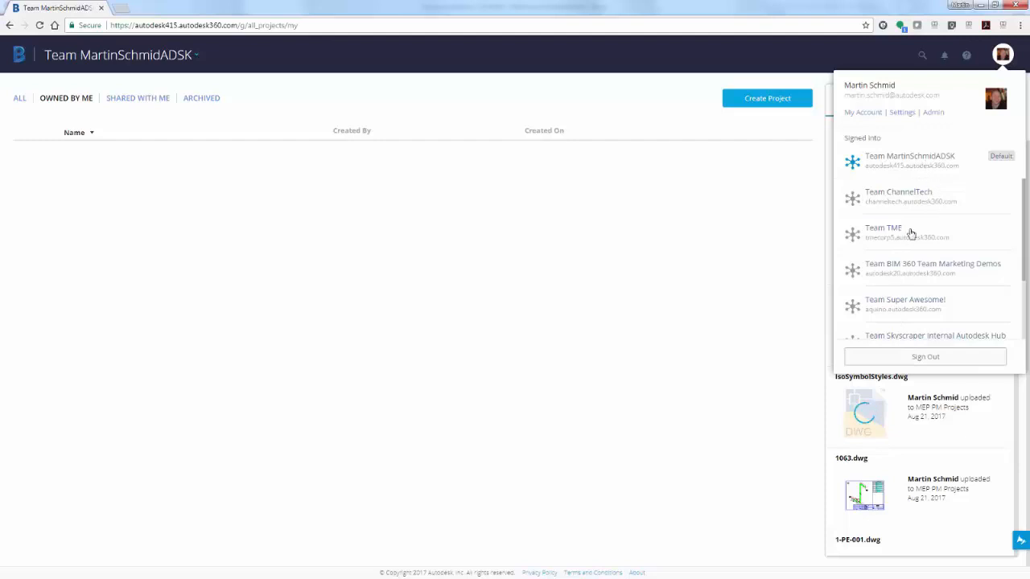
{"action": "mouse_move", "coordinate": [923, 169]}
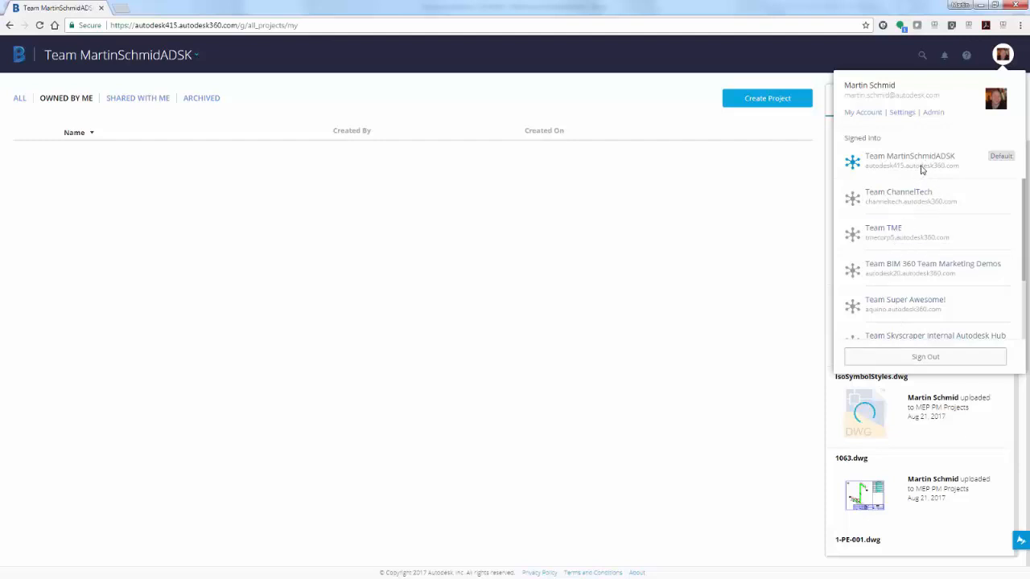
{"action": "mouse_move", "coordinate": [902, 153]}
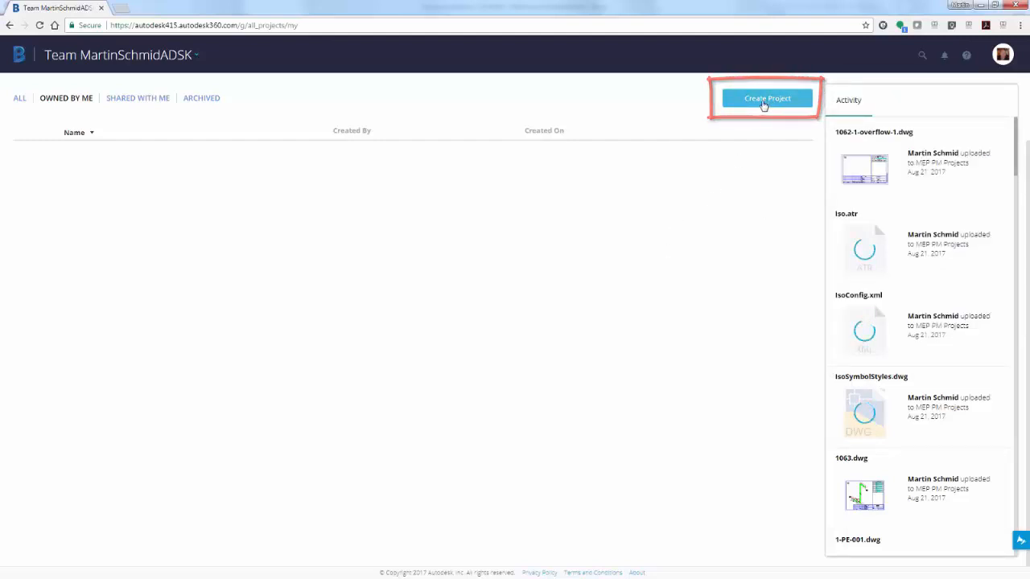
{"action": "left_click", "coordinate": [765, 98]}
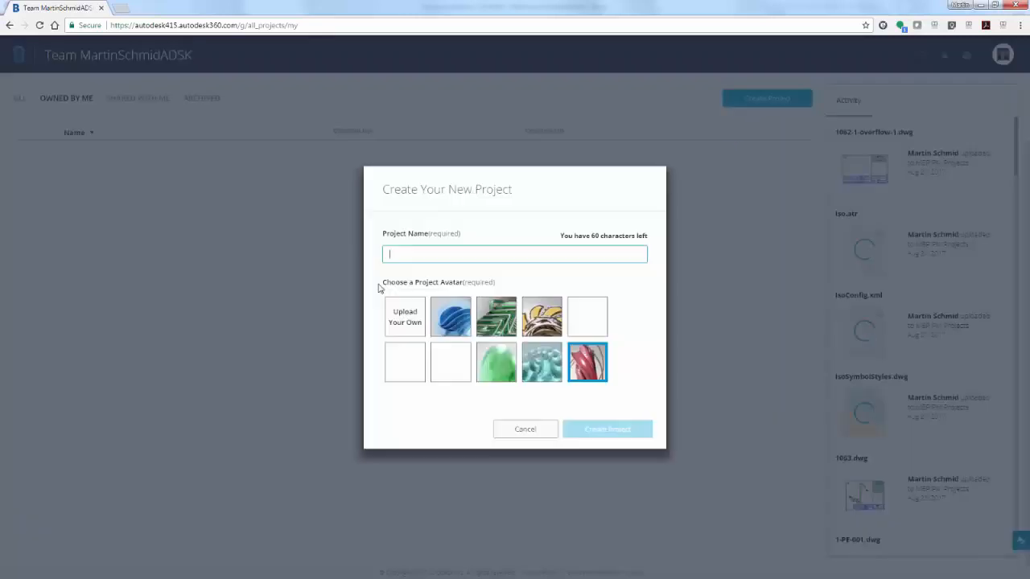
{"action": "left_click", "coordinate": [515, 253]}
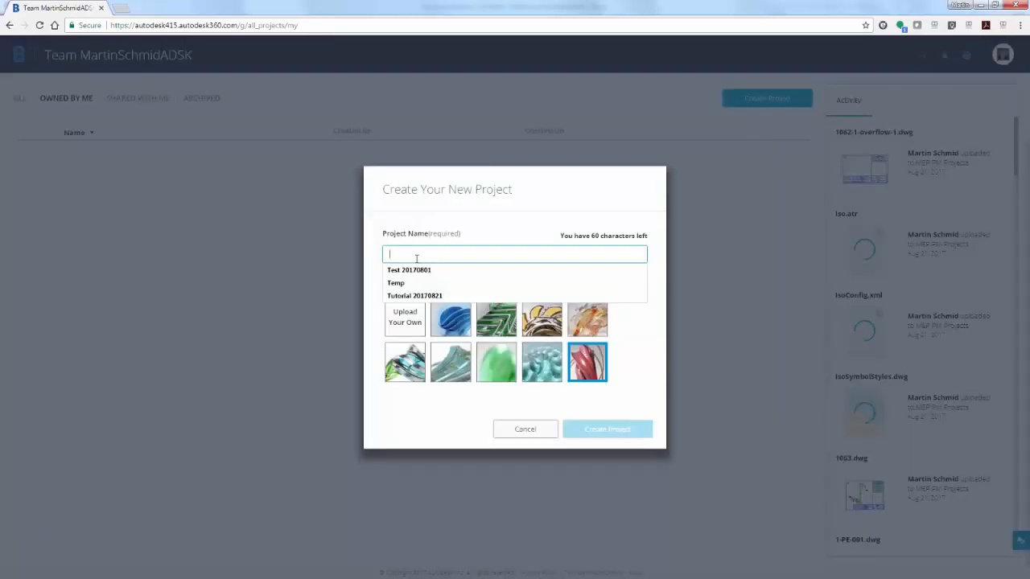
{"action": "type", "text": "Tutorial 20170824"}
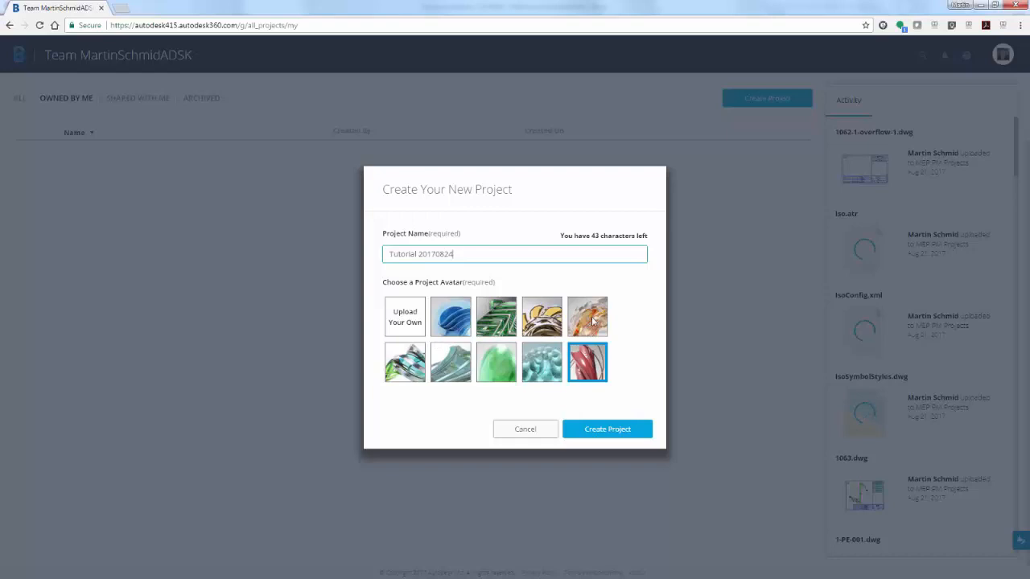
{"action": "left_click", "coordinate": [587, 315]}
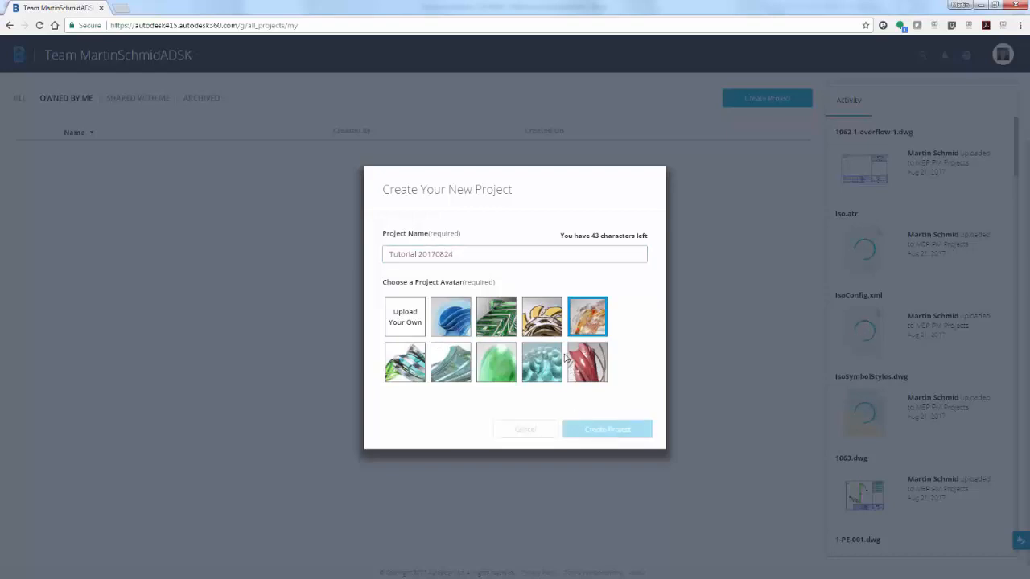
{"action": "mouse_move", "coordinate": [477, 281]}
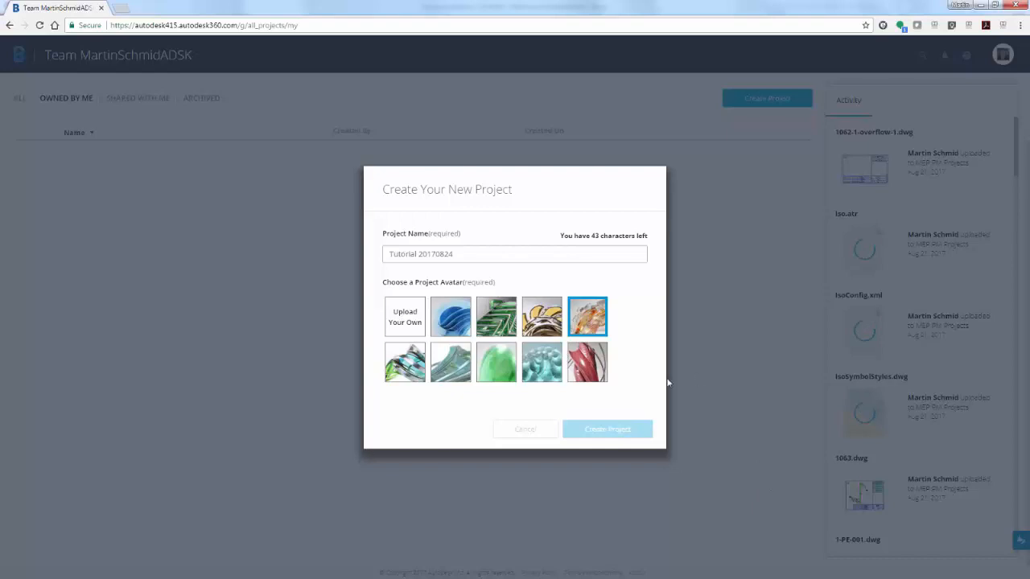
{"action": "left_click", "coordinate": [606, 429]}
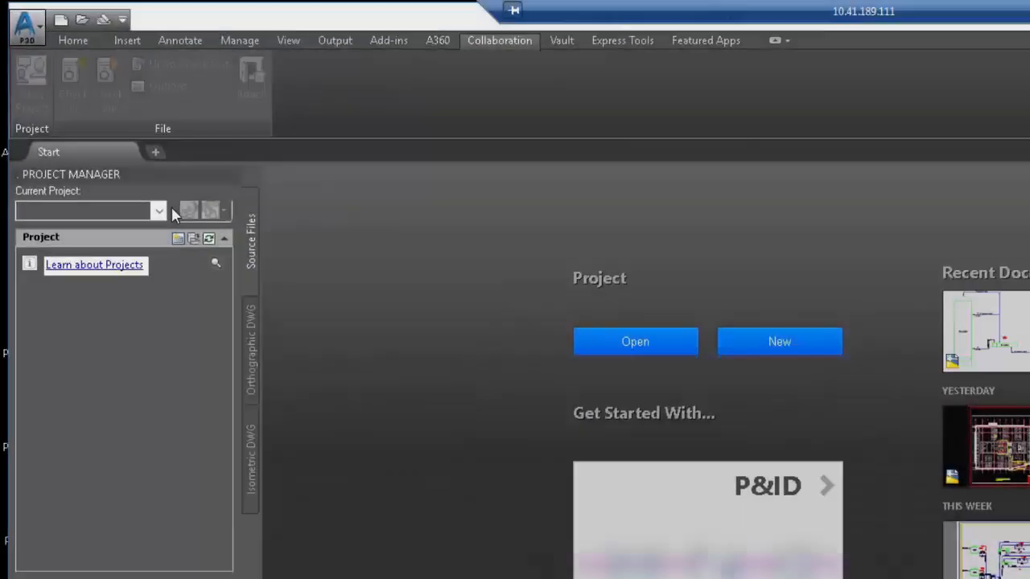
Open the PnID Modeler - Basic Tutorial Project.xml and expand its P&ID Drawings to open Basic Tutorial.
{"action": "left_click", "coordinate": [159, 210]}
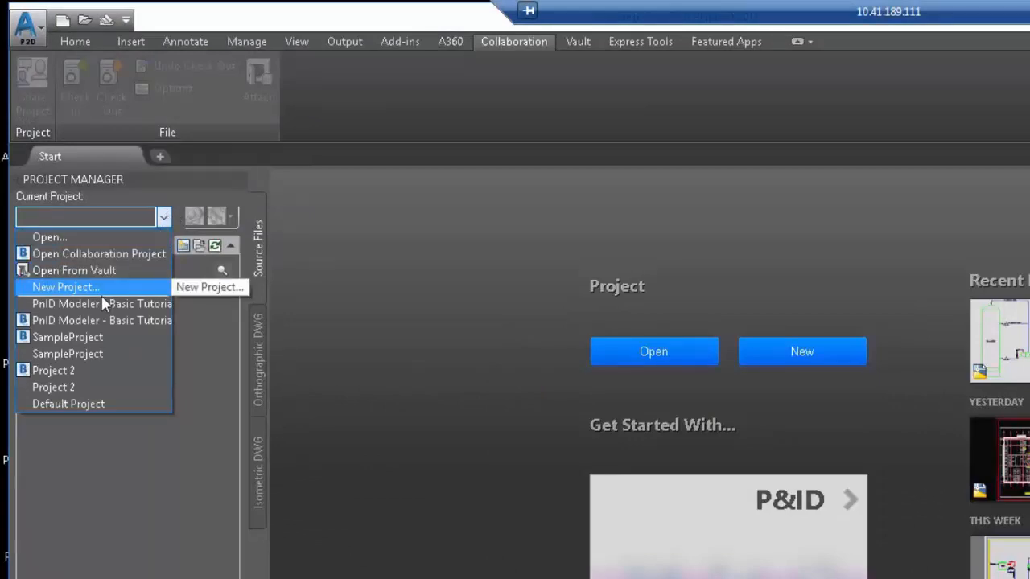
{"action": "left_click", "coordinate": [49, 236]}
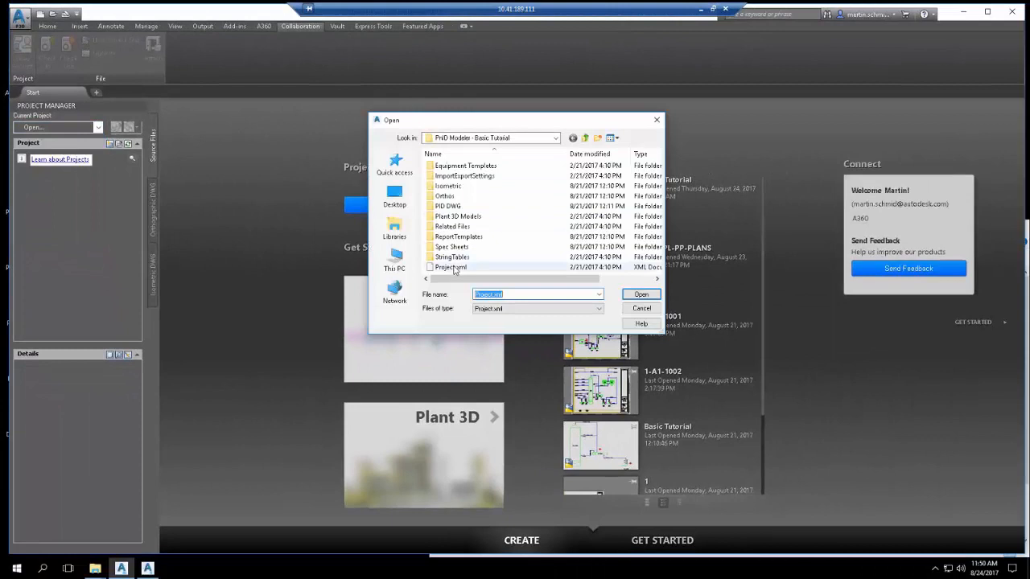
{"action": "left_click", "coordinate": [450, 266]}
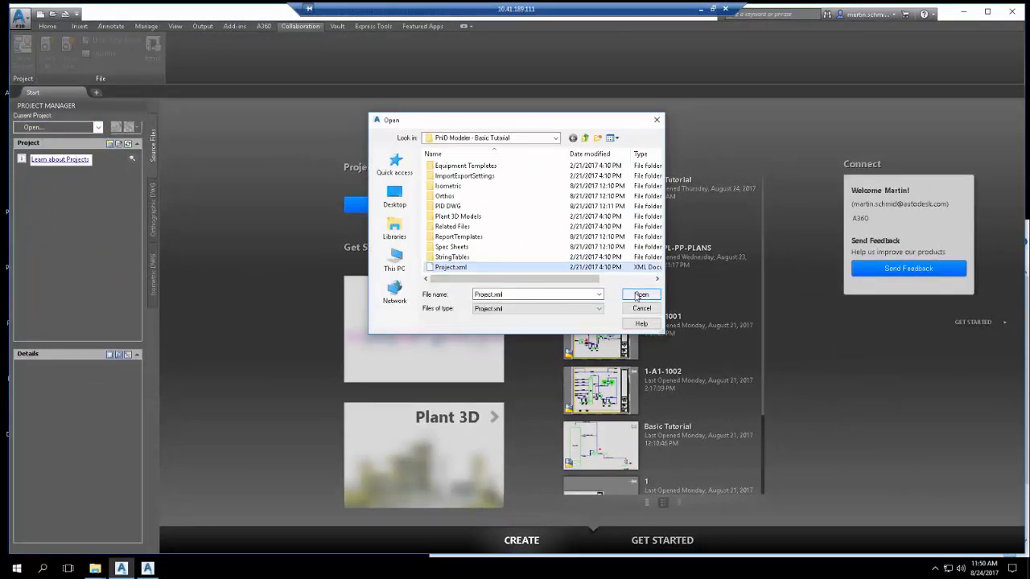
{"action": "left_click", "coordinate": [640, 294]}
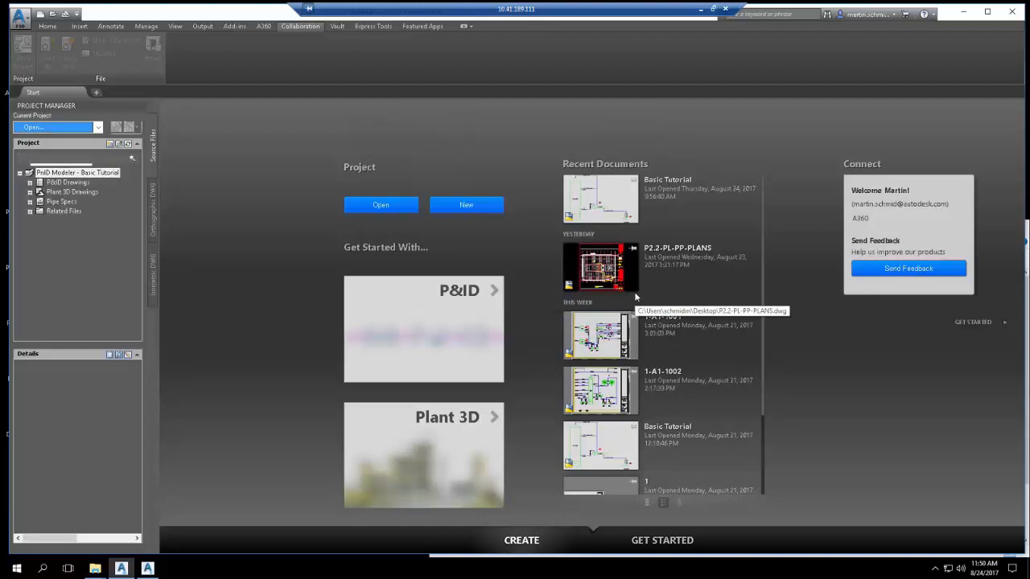
{"action": "left_click", "coordinate": [77, 172]}
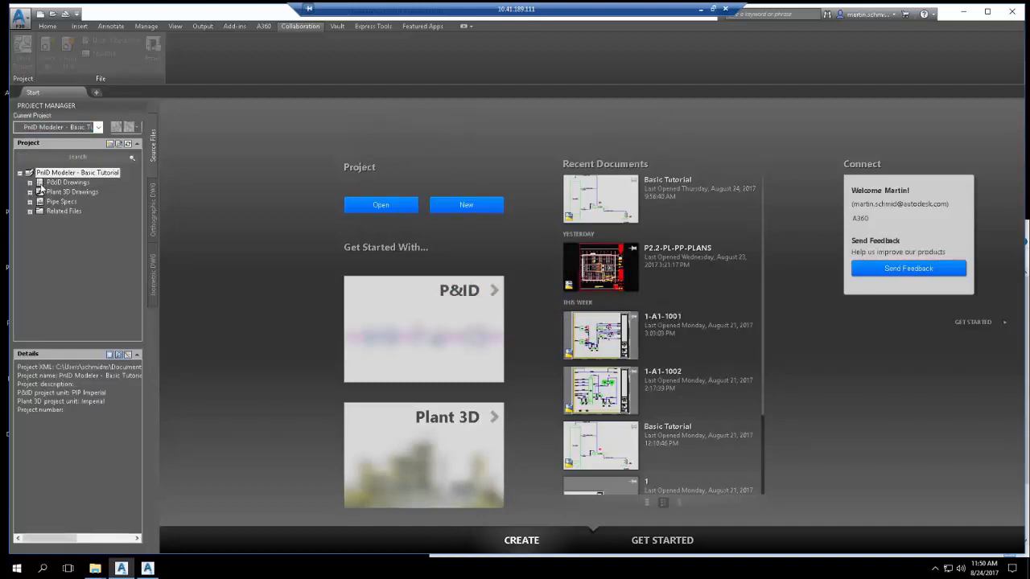
{"action": "left_click", "coordinate": [67, 182]}
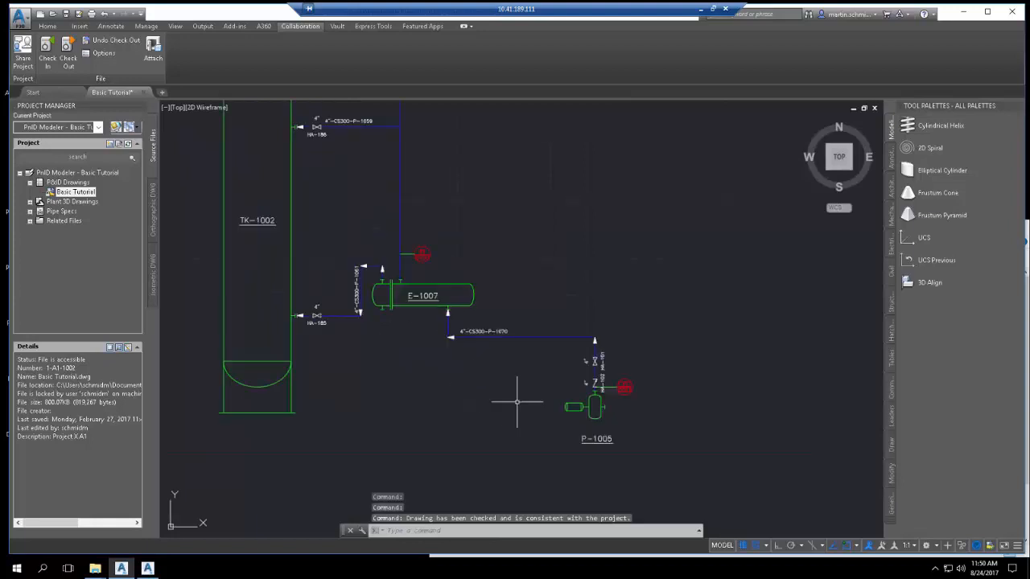
{"action": "mouse_move", "coordinate": [496, 244]}
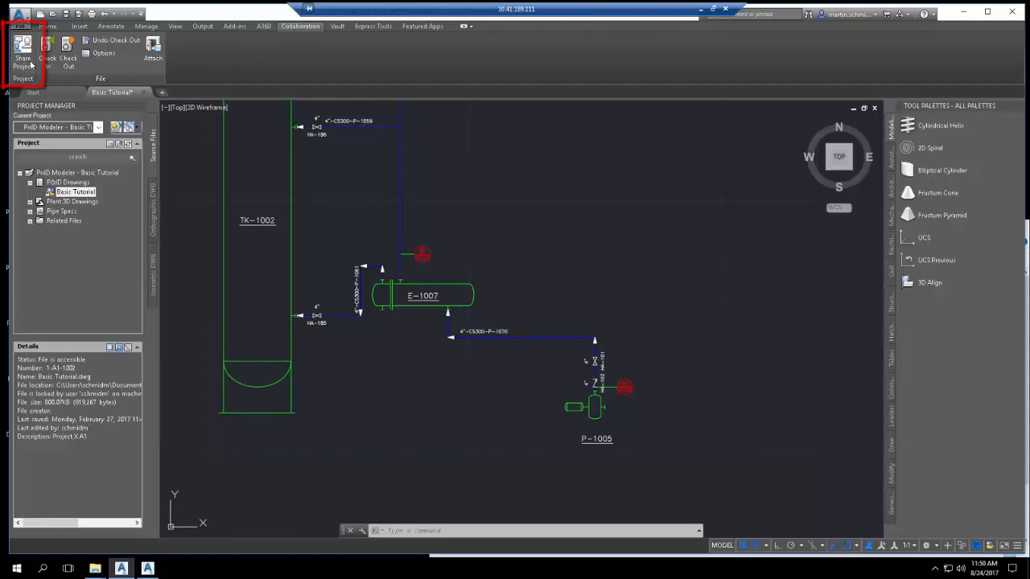
{"action": "mouse_move", "coordinate": [22, 48]}
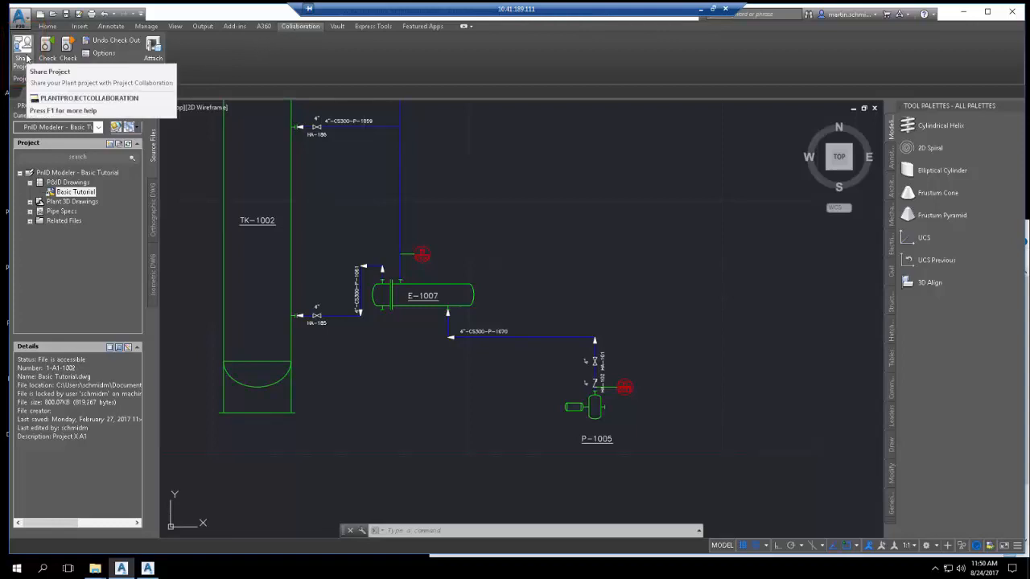
Launch Share Project from the Collaboration ribbon to open Plant Project Collaboration.
{"action": "left_click", "coordinate": [90, 98]}
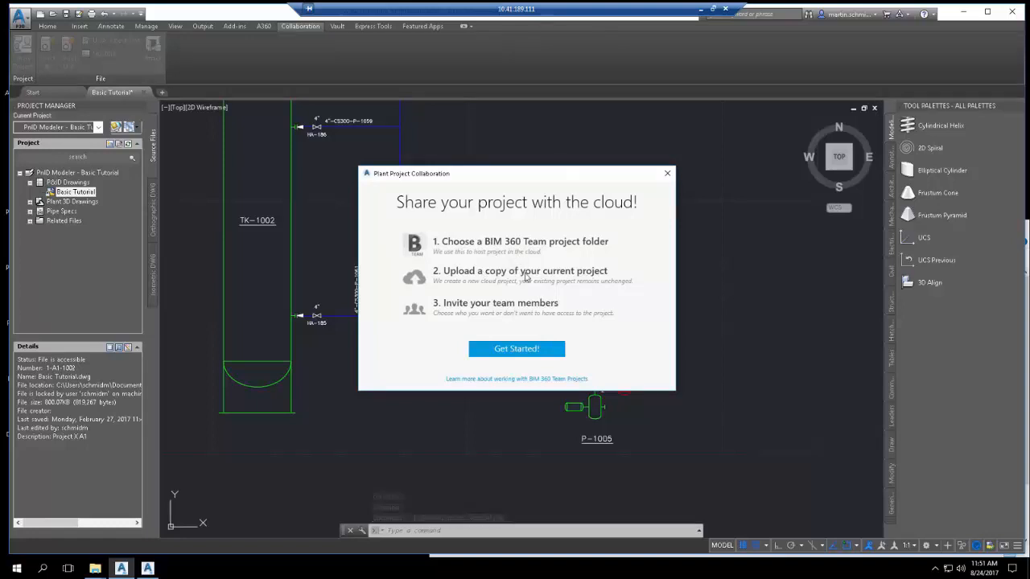
{"action": "mouse_move", "coordinate": [470, 328]}
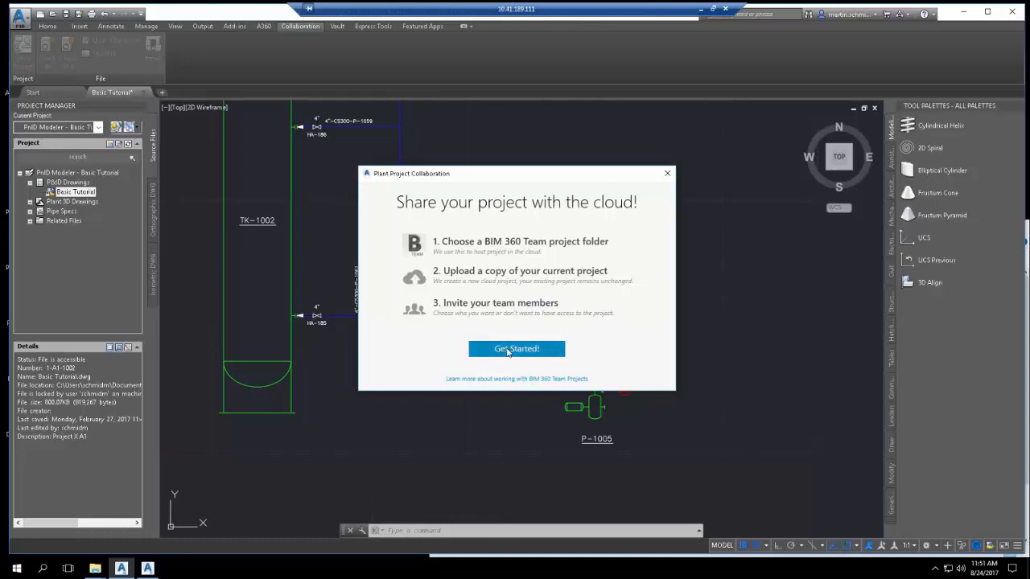
Close open drawings and pick the MartinSchmidADSK hub's Tutorial 20170824 folder as destination.
{"action": "left_click", "coordinate": [516, 348]}
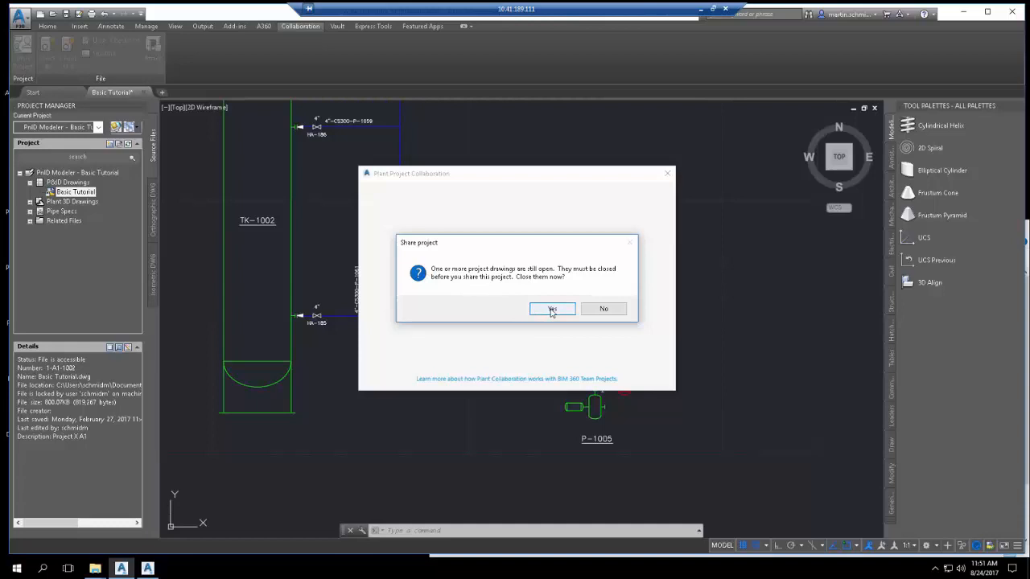
{"action": "left_click", "coordinate": [552, 309]}
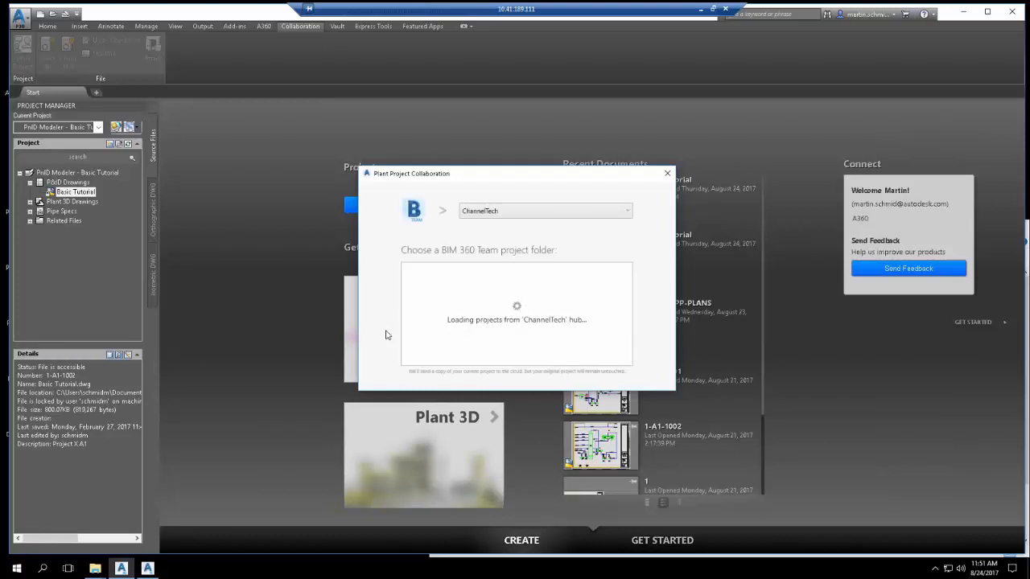
{"action": "left_click", "coordinate": [628, 210]}
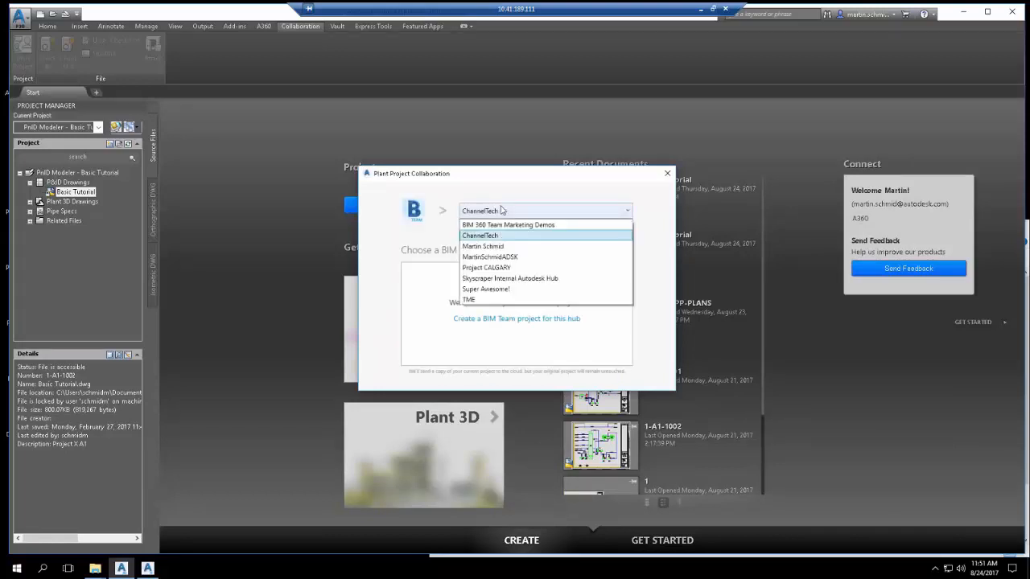
{"action": "left_click", "coordinate": [489, 257]}
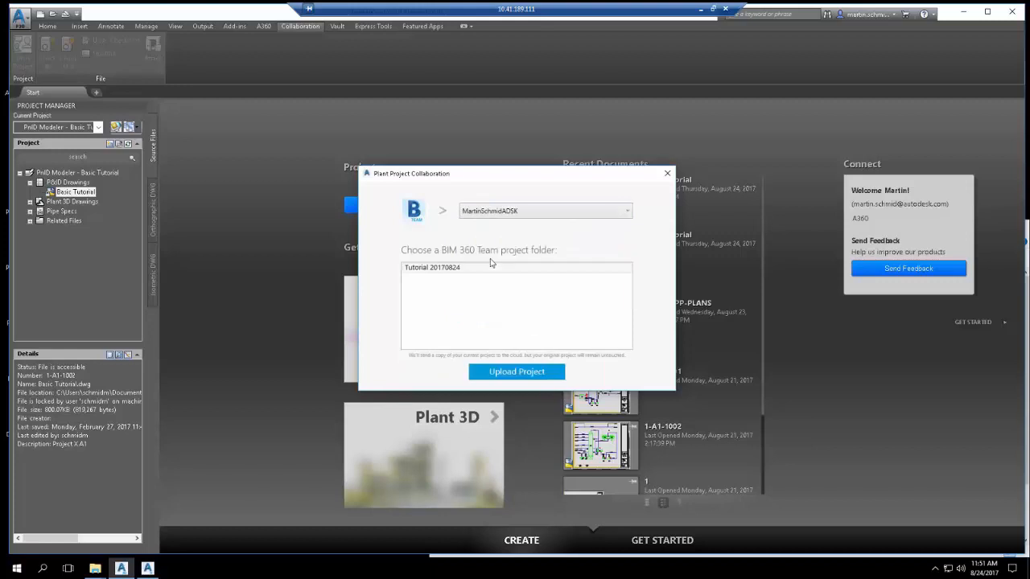
{"action": "mouse_move", "coordinate": [464, 267]}
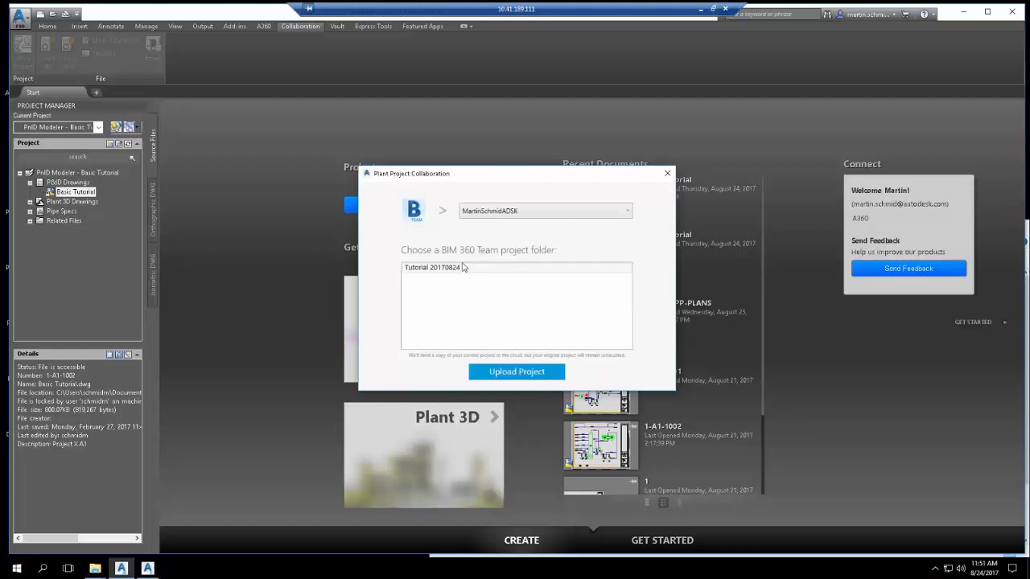
{"action": "left_click", "coordinate": [432, 267]}
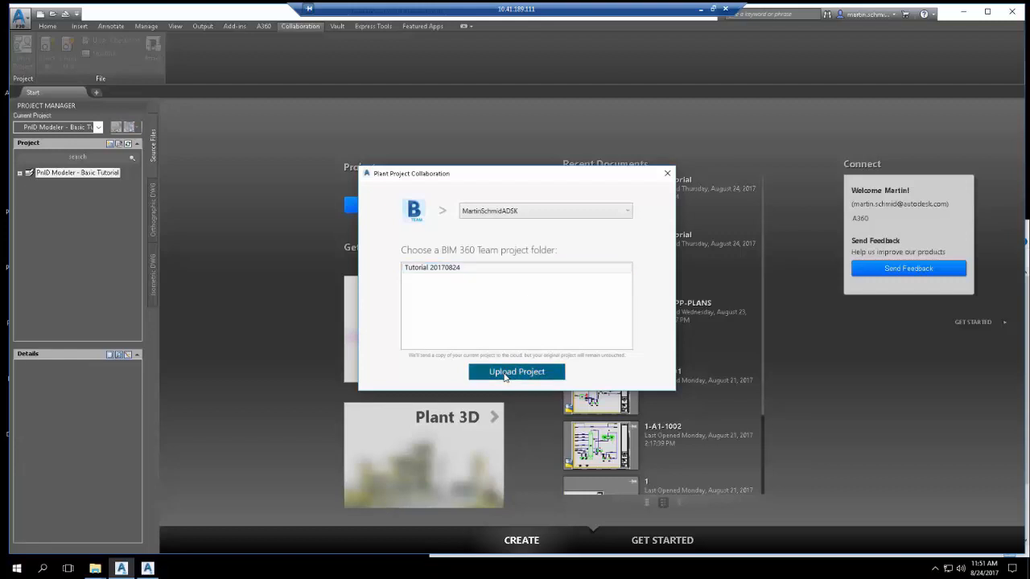
Upload the project to Tutorial 20170824 and close the 'Cloud Powered' confirmation.
{"action": "left_click", "coordinate": [515, 371]}
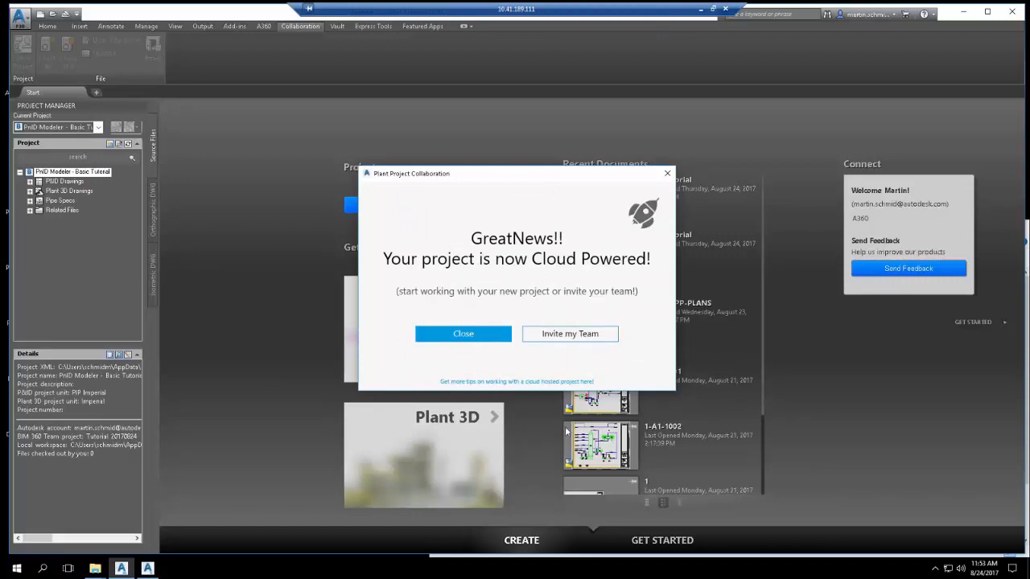
{"action": "mouse_move", "coordinate": [483, 291]}
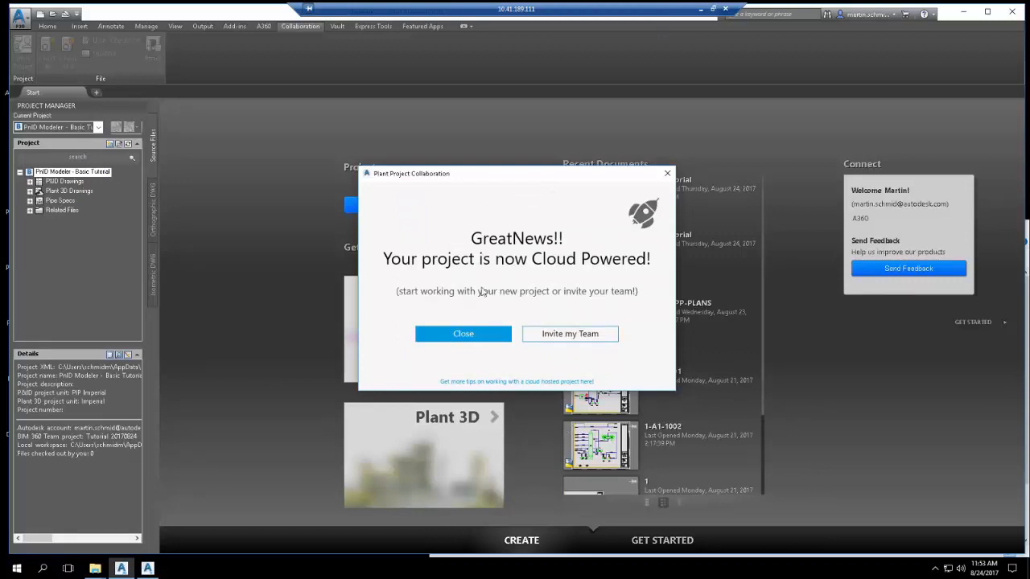
{"action": "mouse_move", "coordinate": [463, 333]}
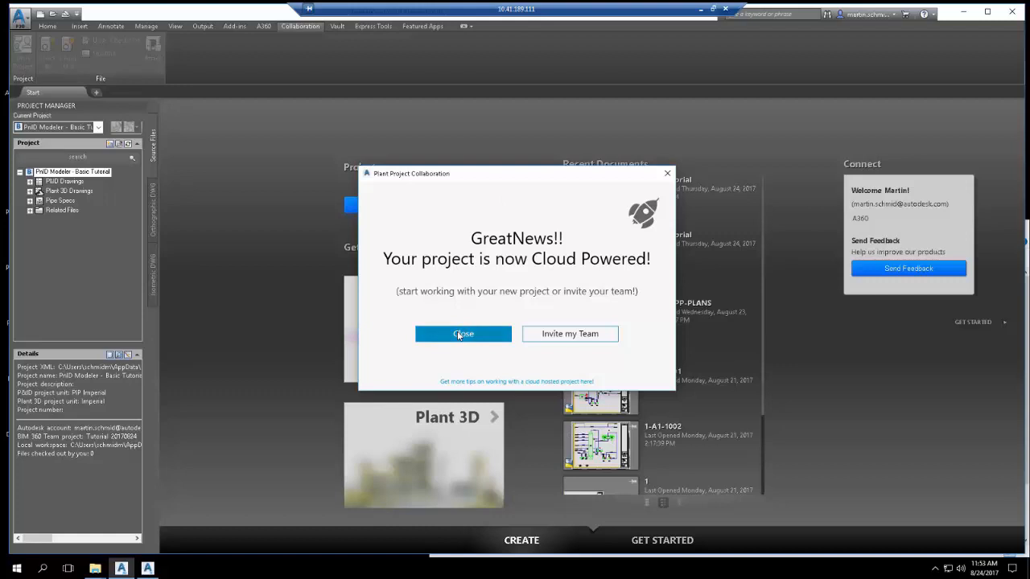
{"action": "left_click", "coordinate": [463, 334]}
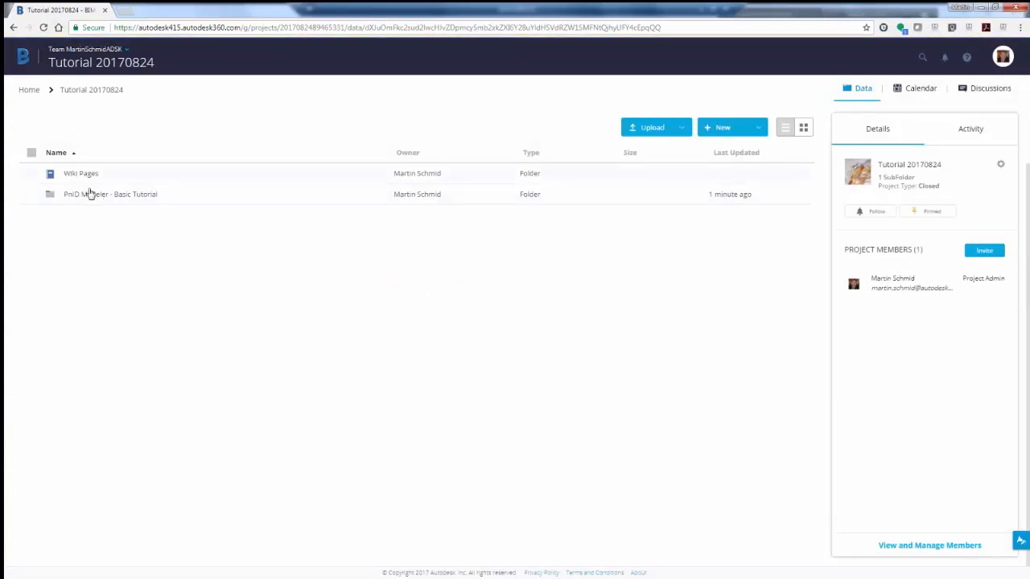
{"action": "mouse_move", "coordinate": [90, 194]}
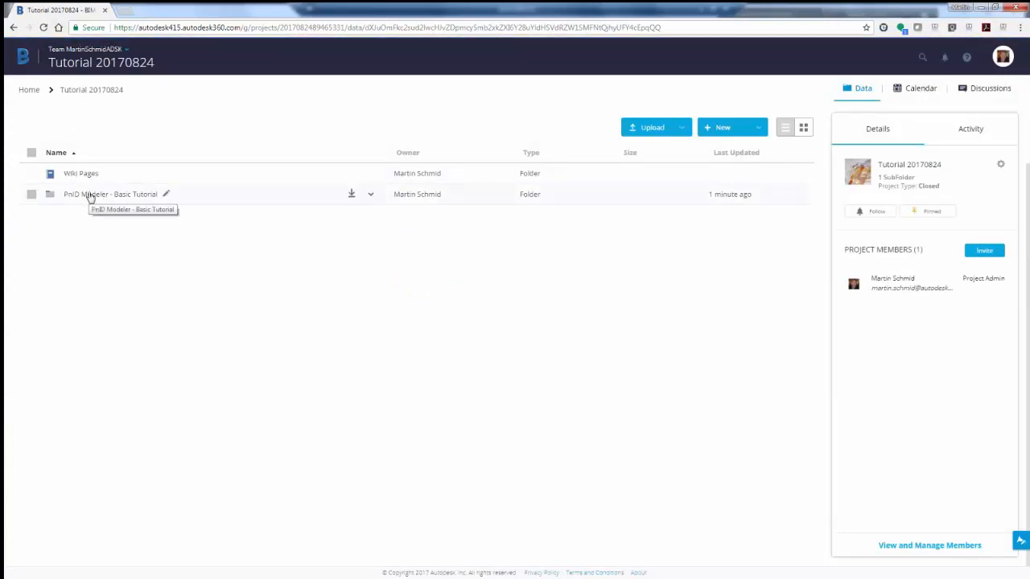
Open the PnID Modeler - Basic Tutorial folder, then return to Tutorial 20170824 via the breadcrumb.
{"action": "left_click", "coordinate": [110, 194]}
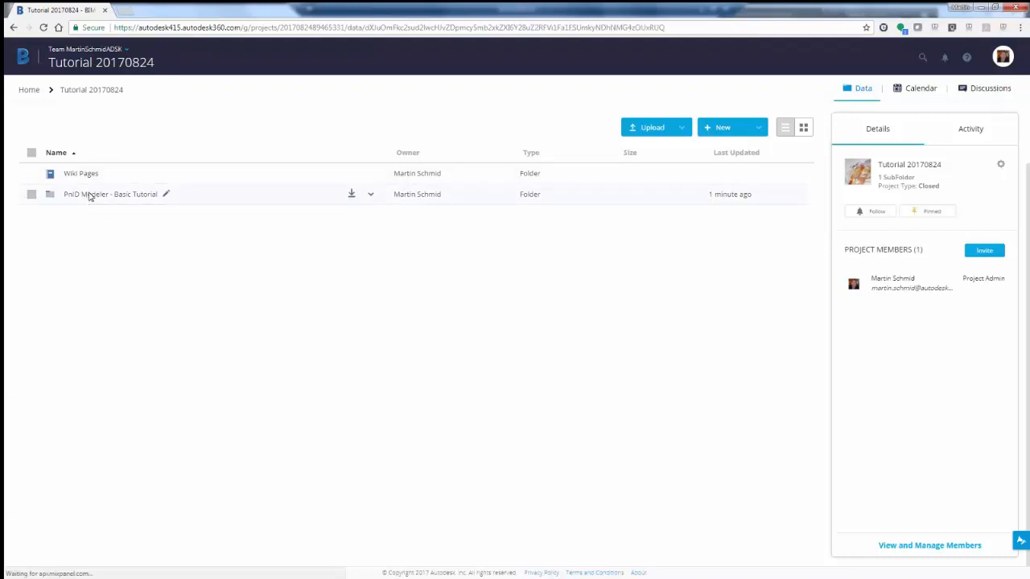
{"action": "double_click", "coordinate": [110, 194]}
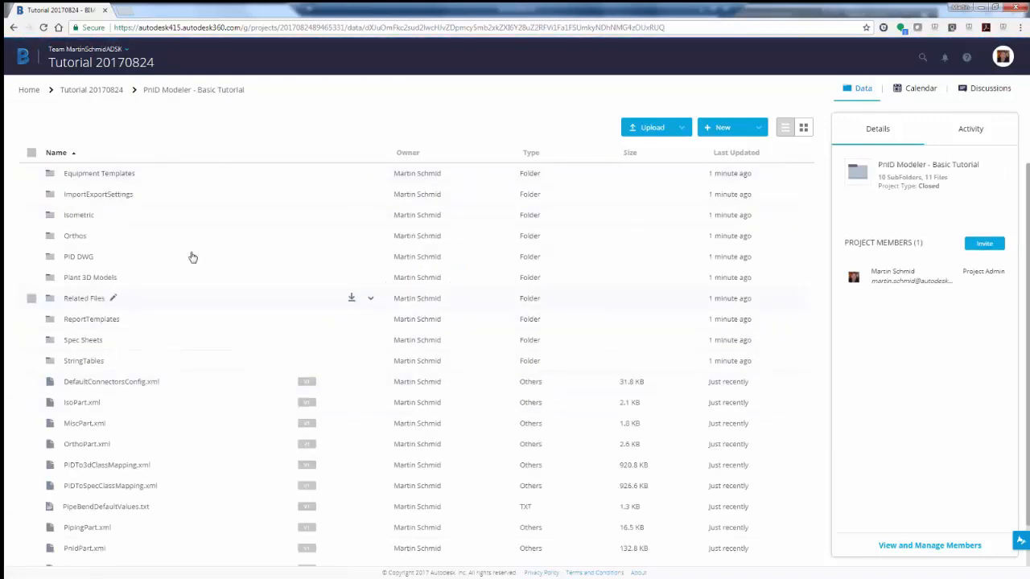
{"action": "mouse_move", "coordinate": [91, 89]}
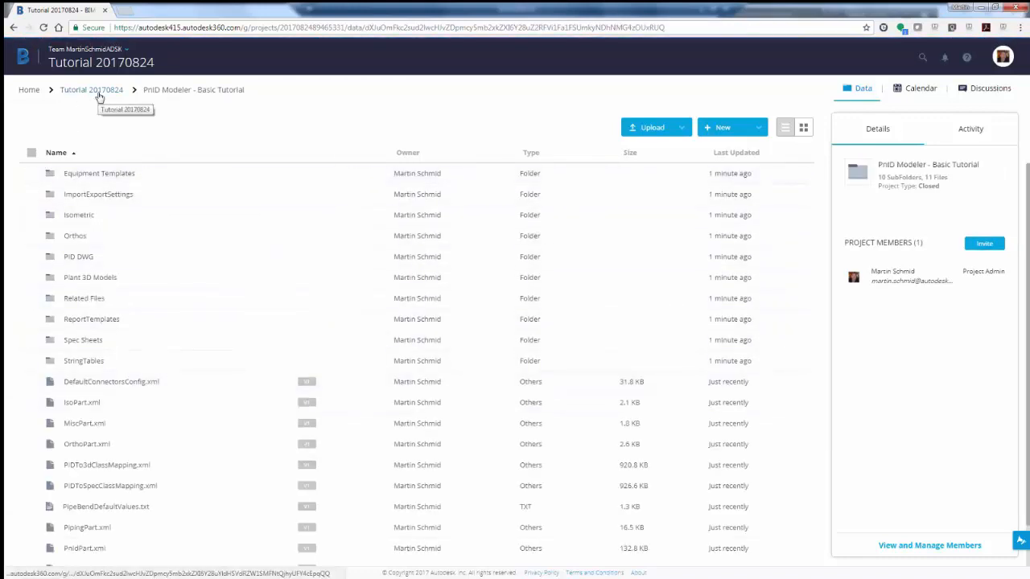
{"action": "left_click", "coordinate": [91, 89]}
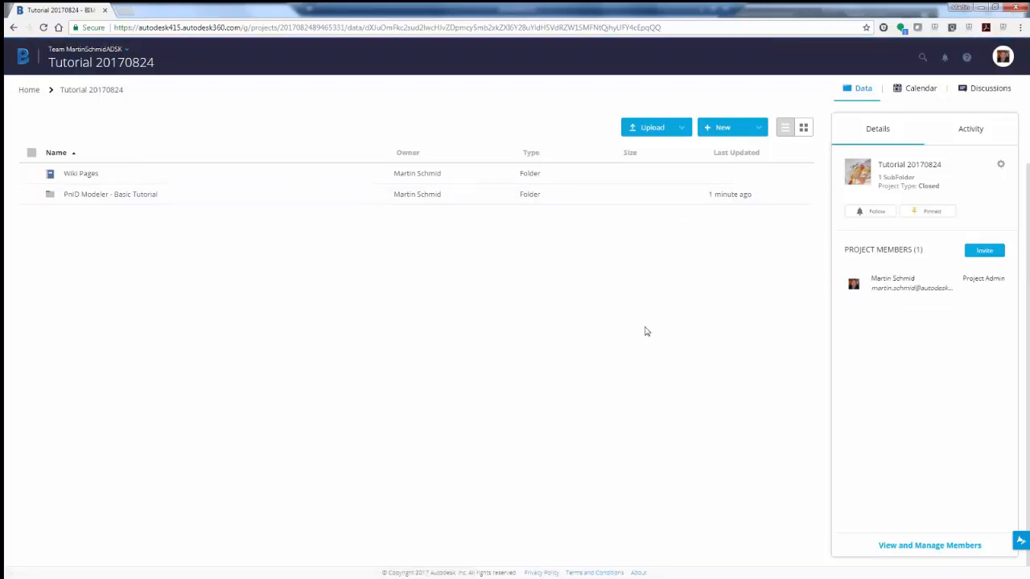